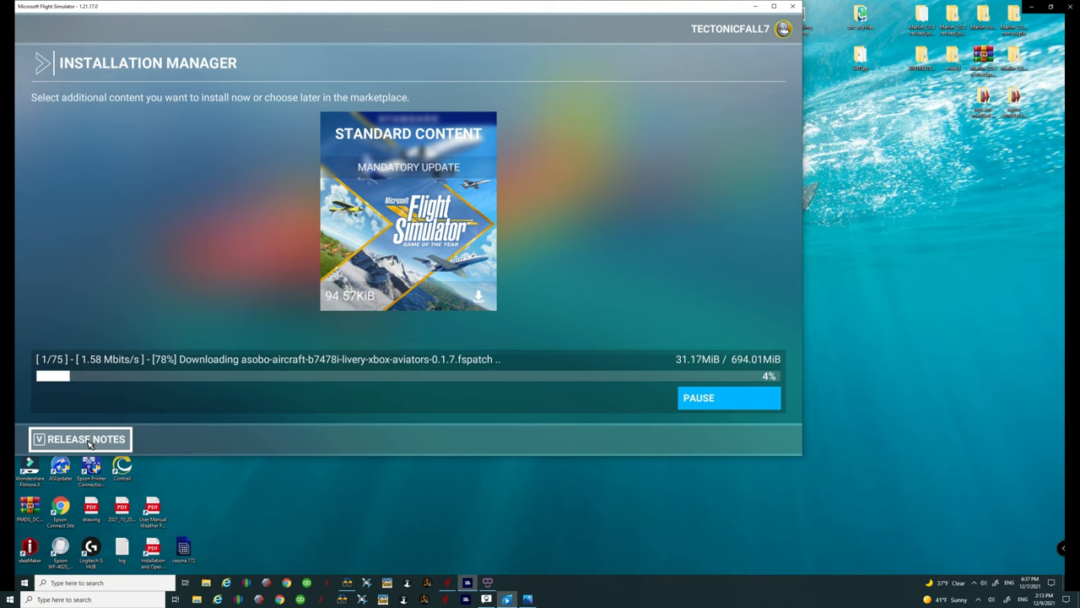
pyautogui.moveTo(77, 435)
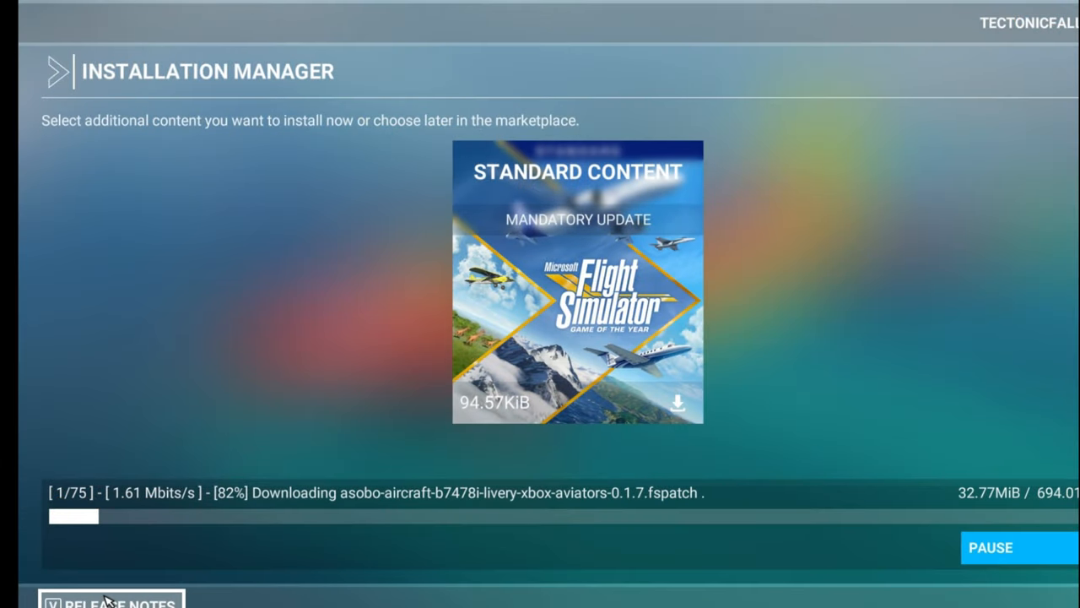
# View the release notes for version 1.21.17.0 from the Installation Manager
pyautogui.click(115, 601)
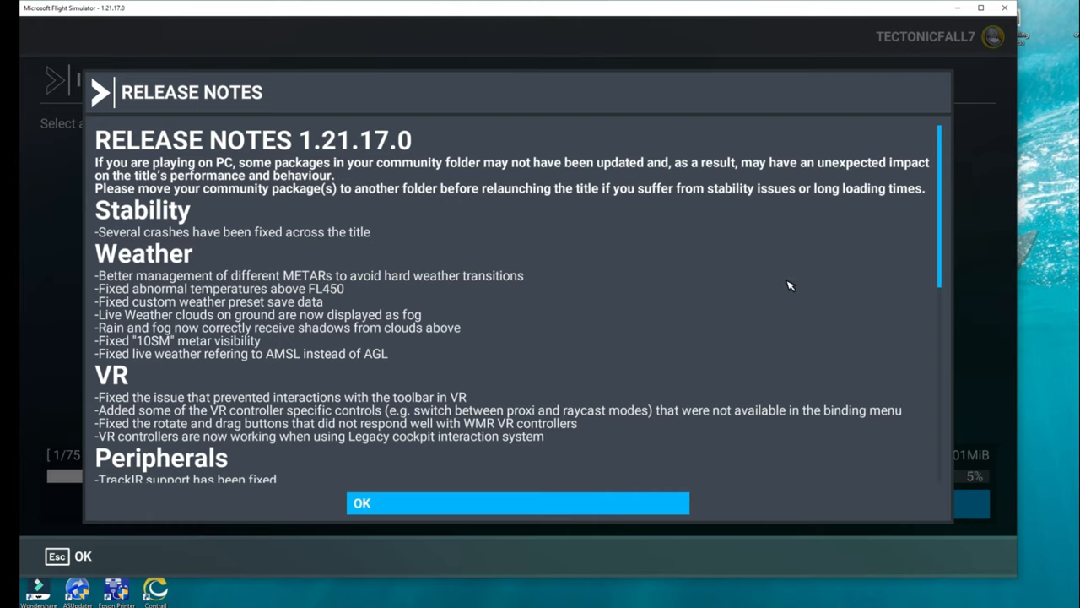
pyautogui.moveTo(913, 324)
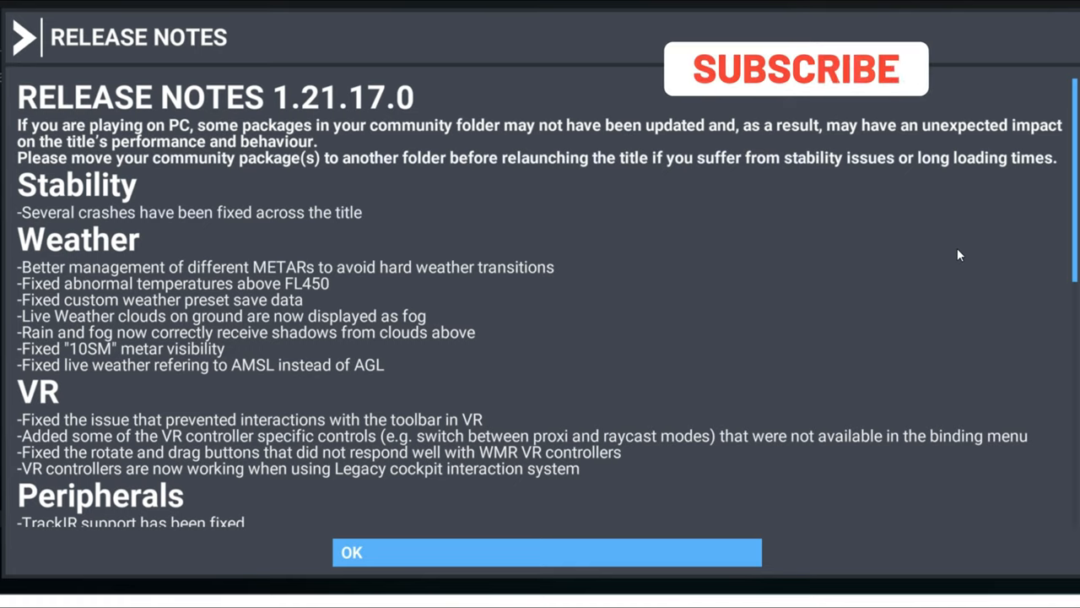
# Read further into the release notes to reach the World, Reno, UI and SDK sections
pyautogui.click(793, 68)
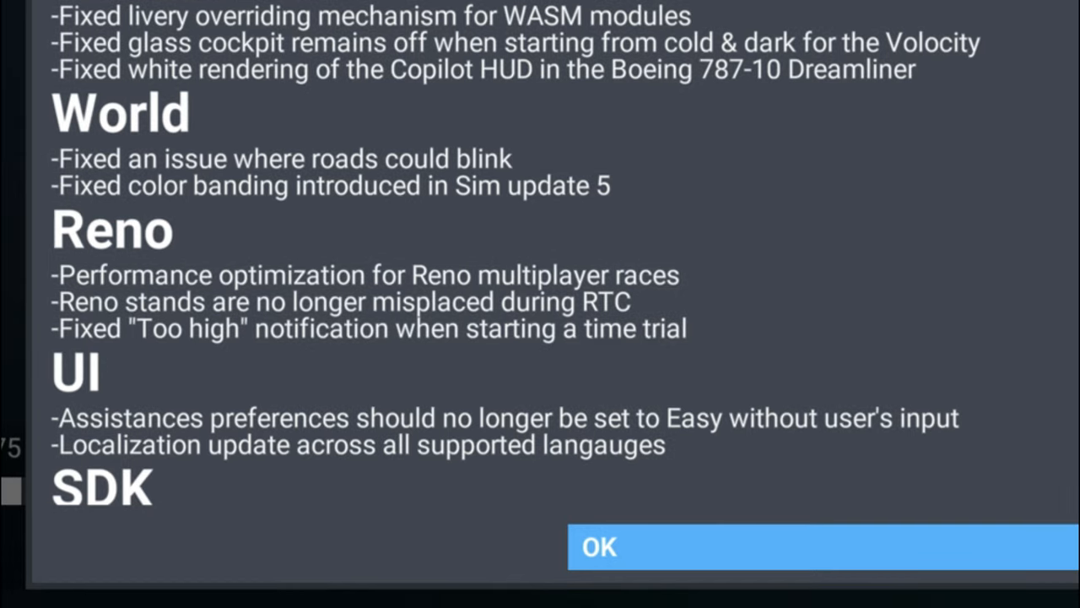
# Return to the top of the release notes showing Stability and Weather fixes
pyautogui.scroll(-3)
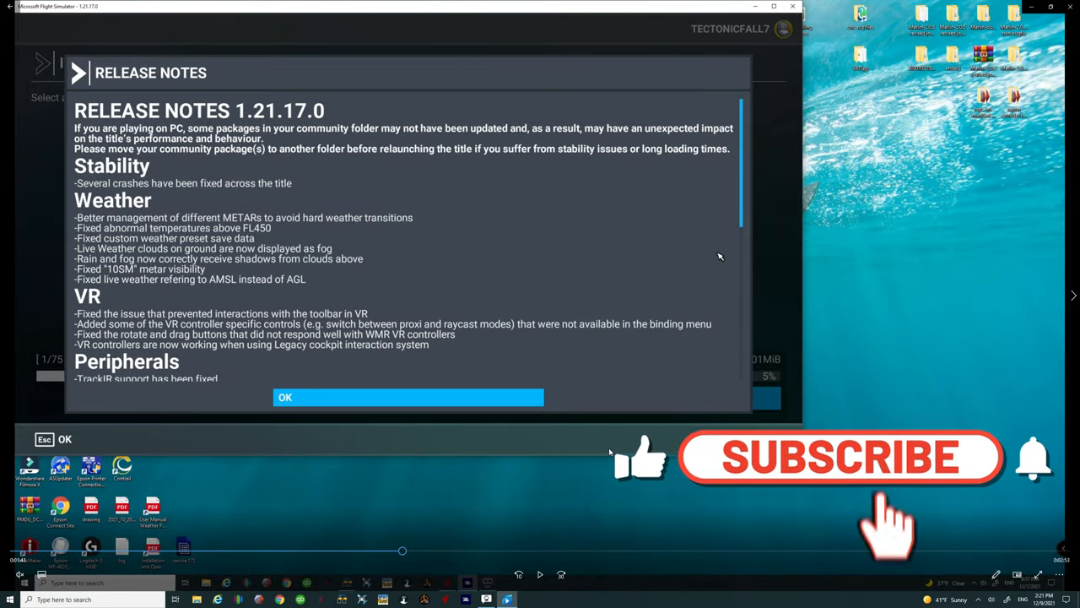
# Launch Microsoft Store and search for 'xbox insider'
pyautogui.click(840, 457)
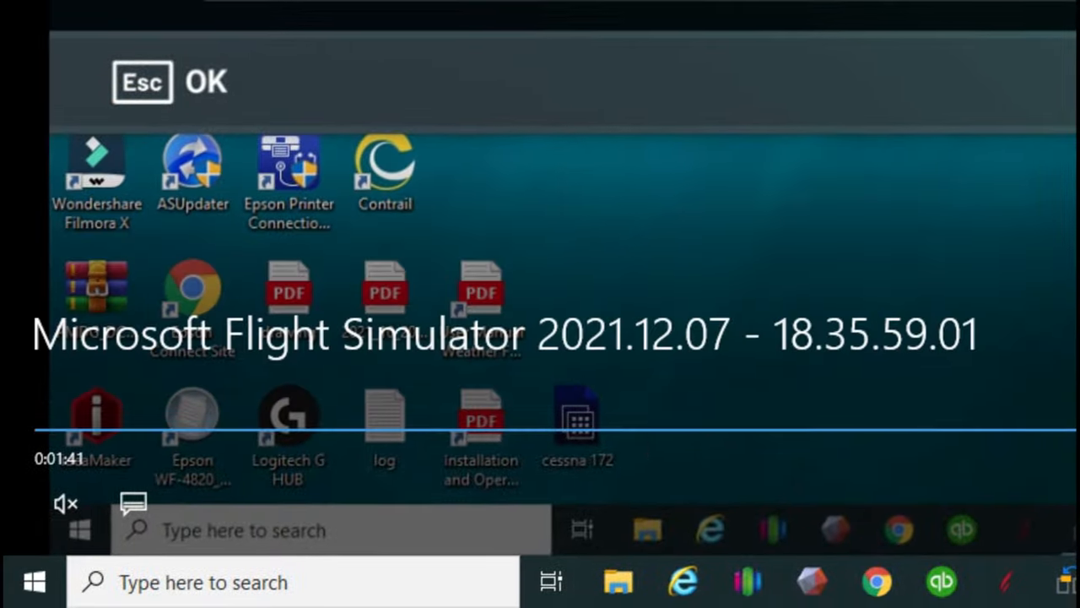
pyautogui.click(32, 577)
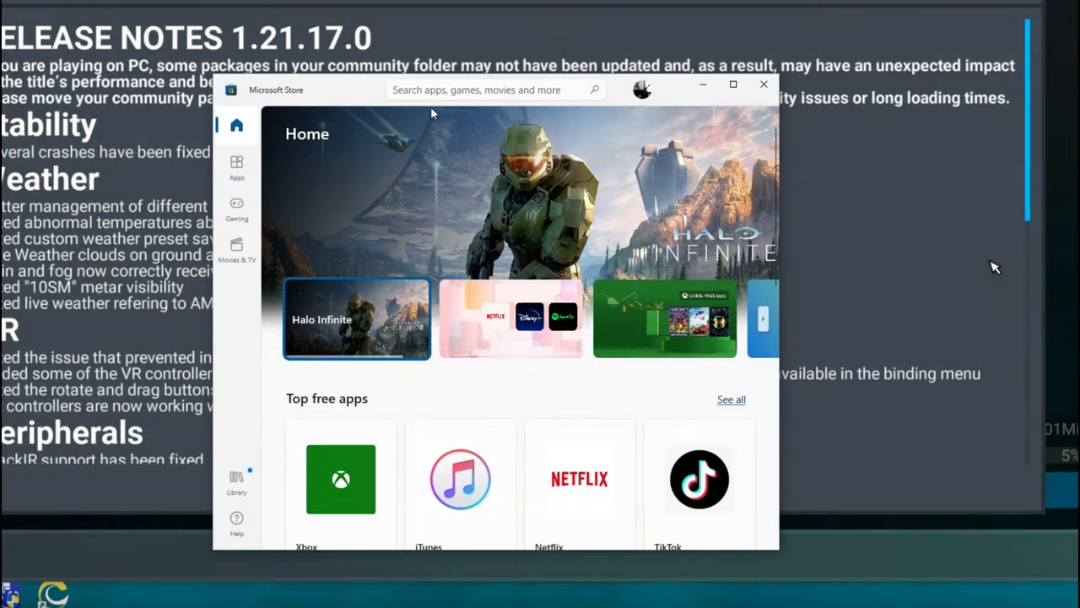
pyautogui.click(490, 89)
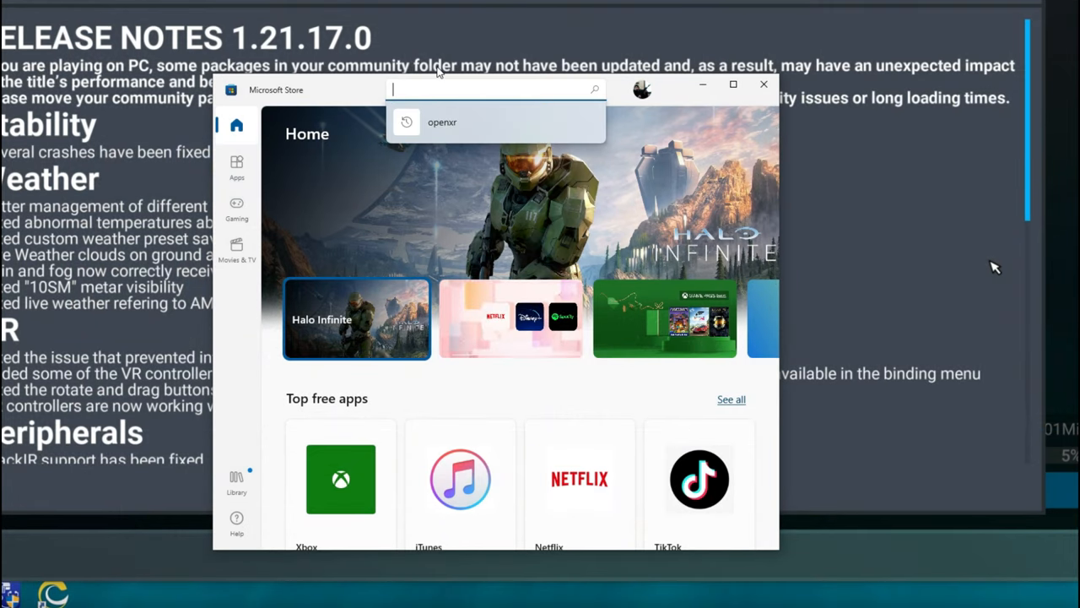
pyautogui.write('xbox insider')
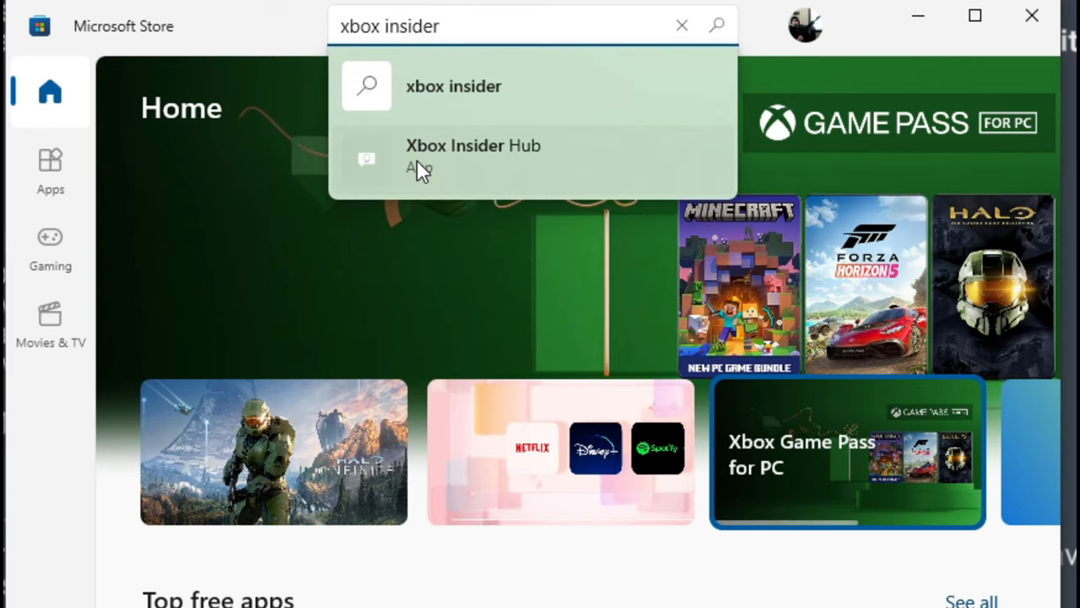
# Go to the Xbox Insider Hub product page from the search suggestions
pyautogui.click(472, 152)
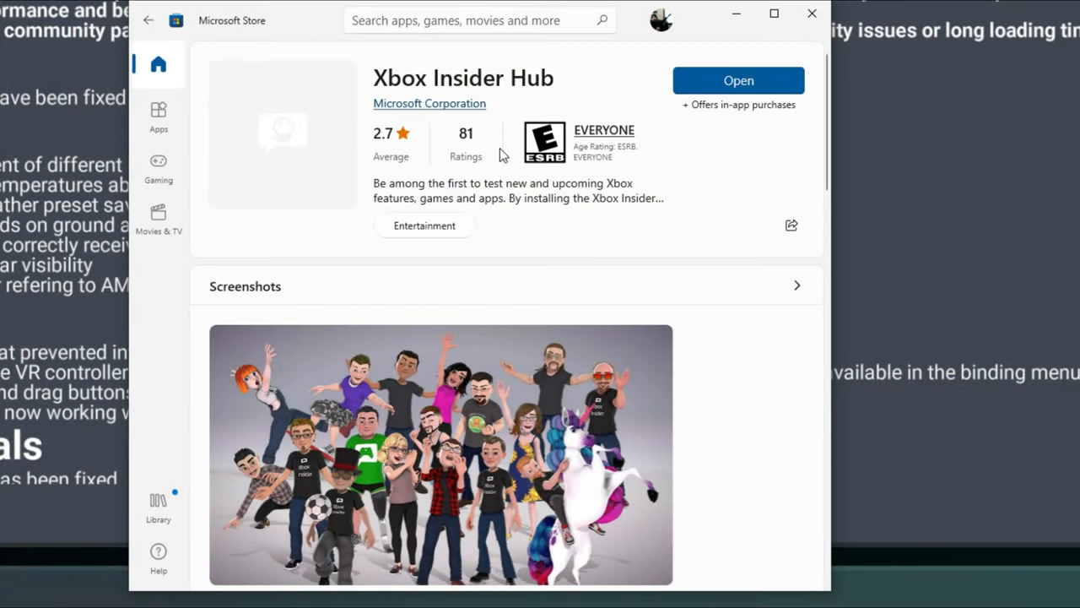
pyautogui.moveTo(750, 177)
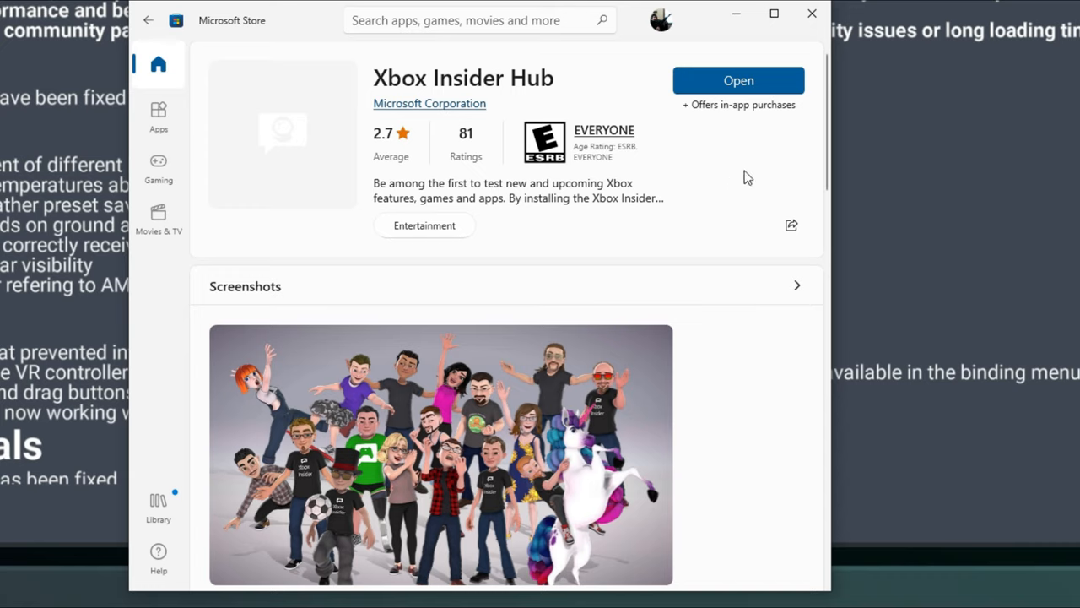
pyautogui.moveTo(738, 152)
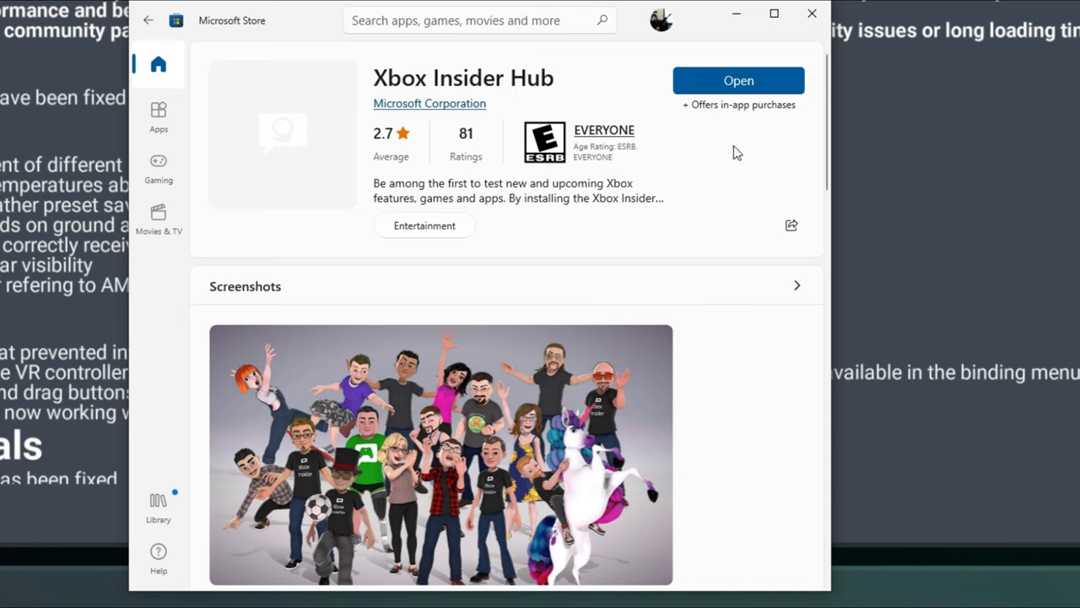
pyautogui.moveTo(733, 111)
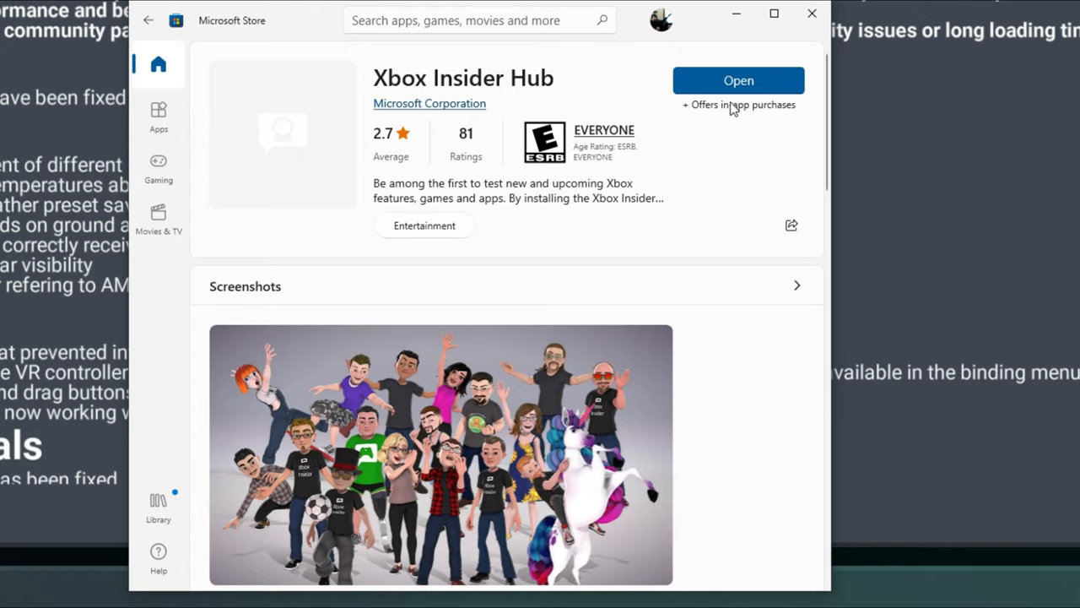
pyautogui.moveTo(683, 99)
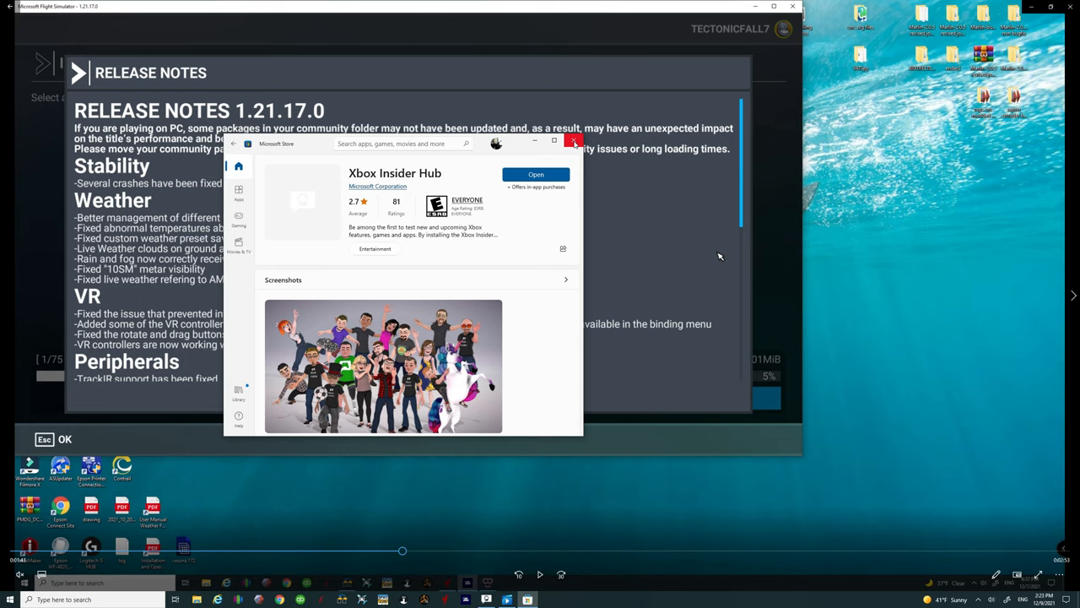
# Launch Xbox Insider Hub and view the Previews list down to the Joined section
pyautogui.click(574, 141)
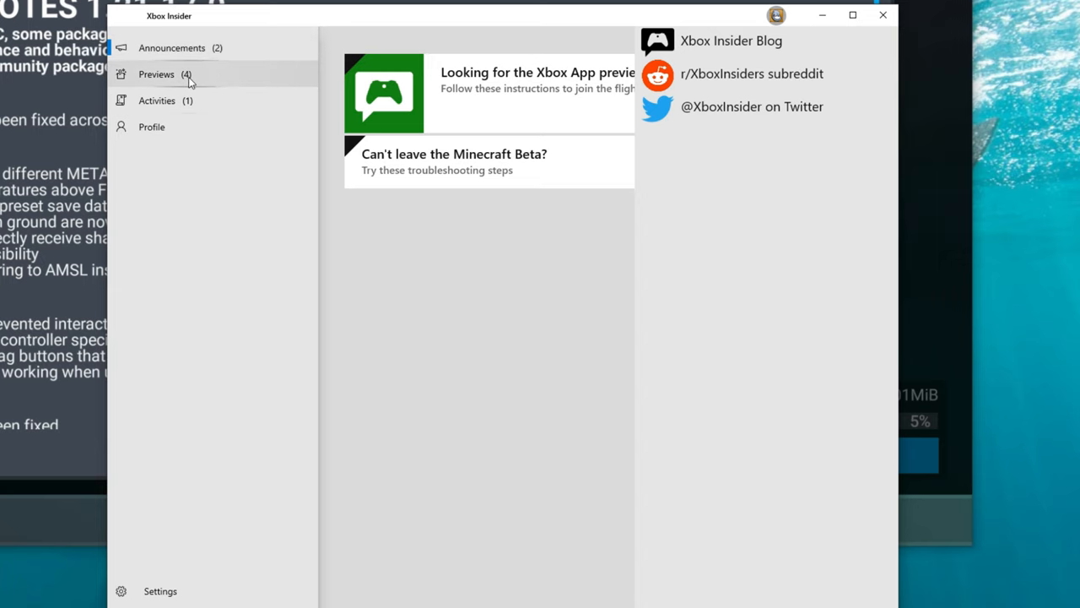
pyautogui.click(157, 75)
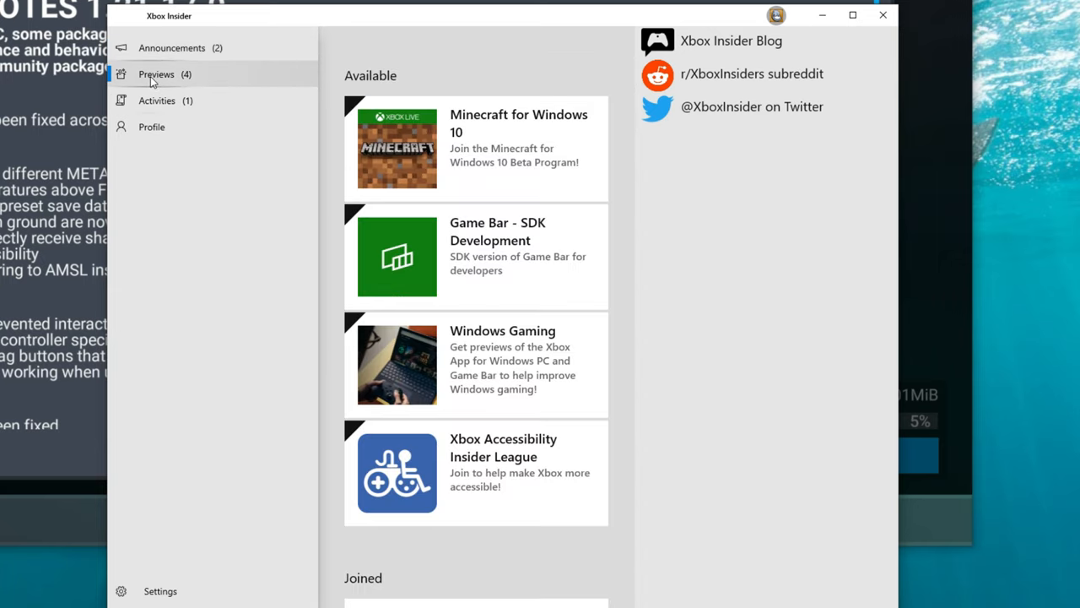
pyautogui.moveTo(493, 114)
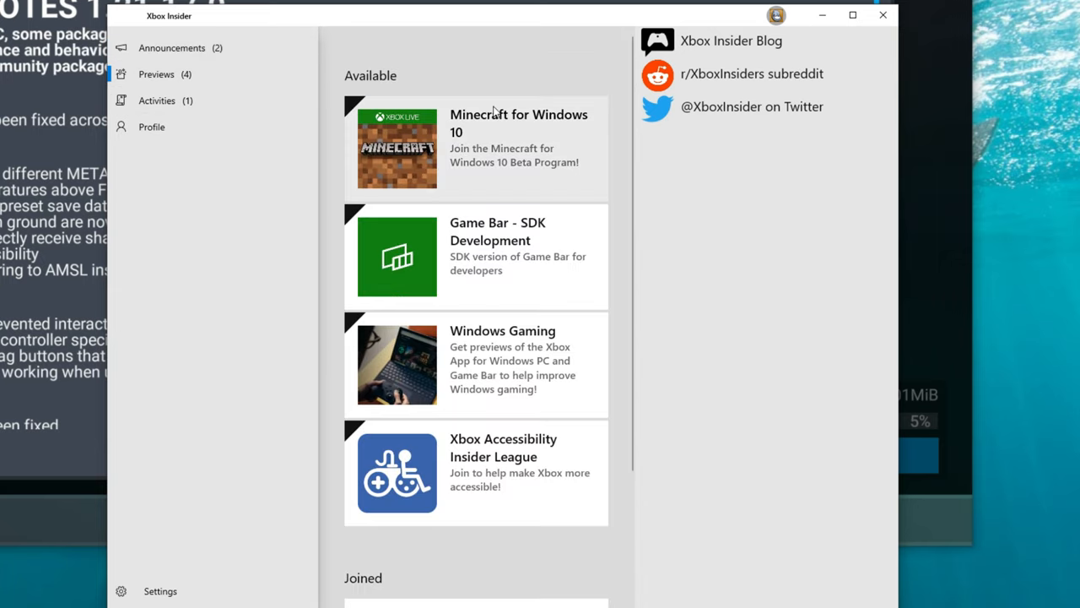
pyautogui.moveTo(487, 140)
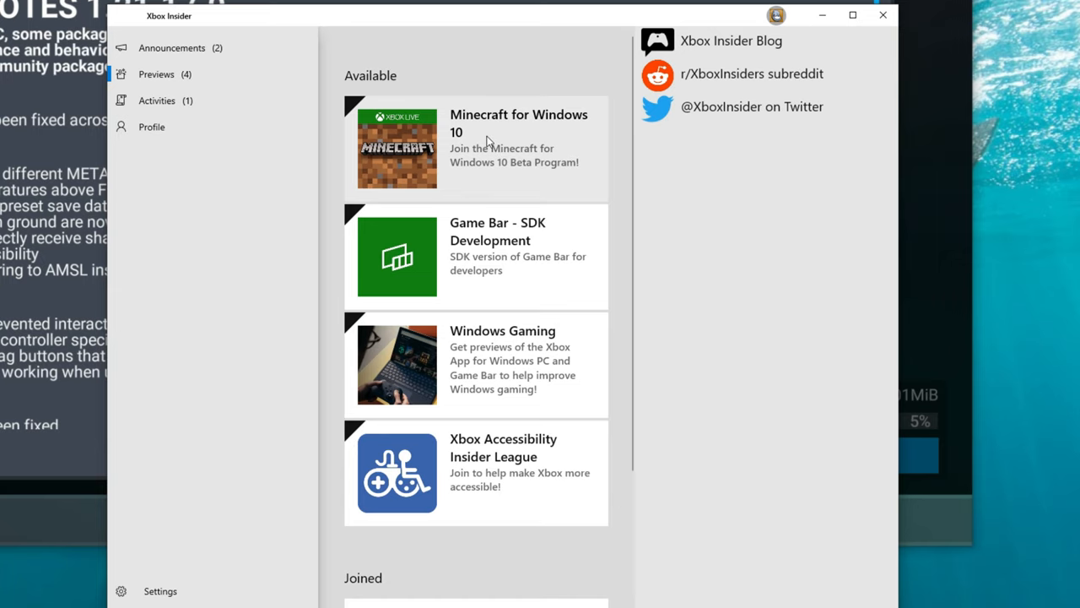
pyautogui.scroll(-3)
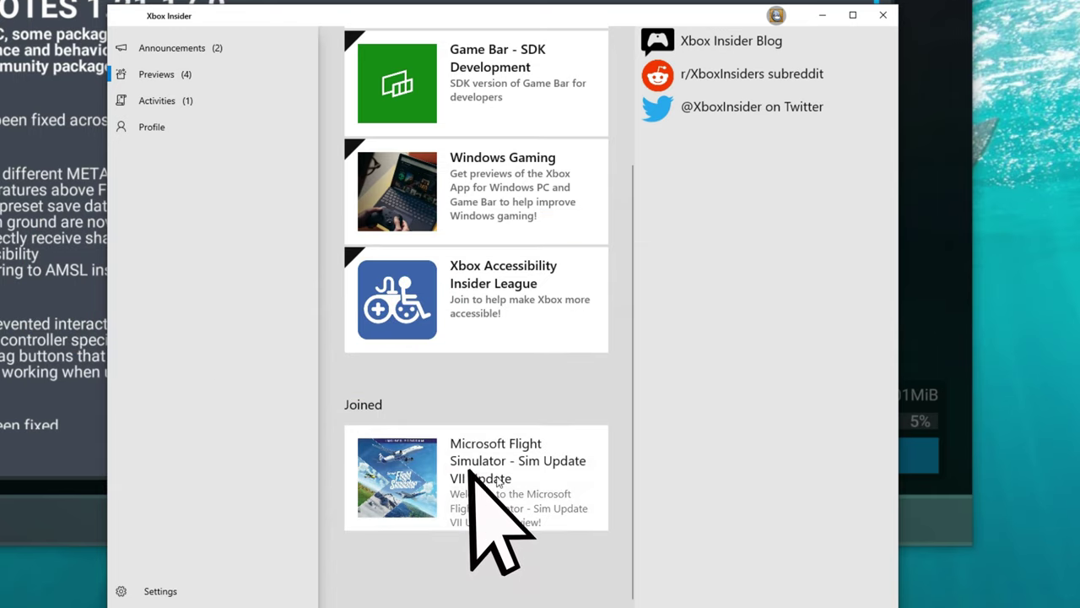
# View the Microsoft Flight Simulator - Sim Update VII Update preview details
pyautogui.click(483, 476)
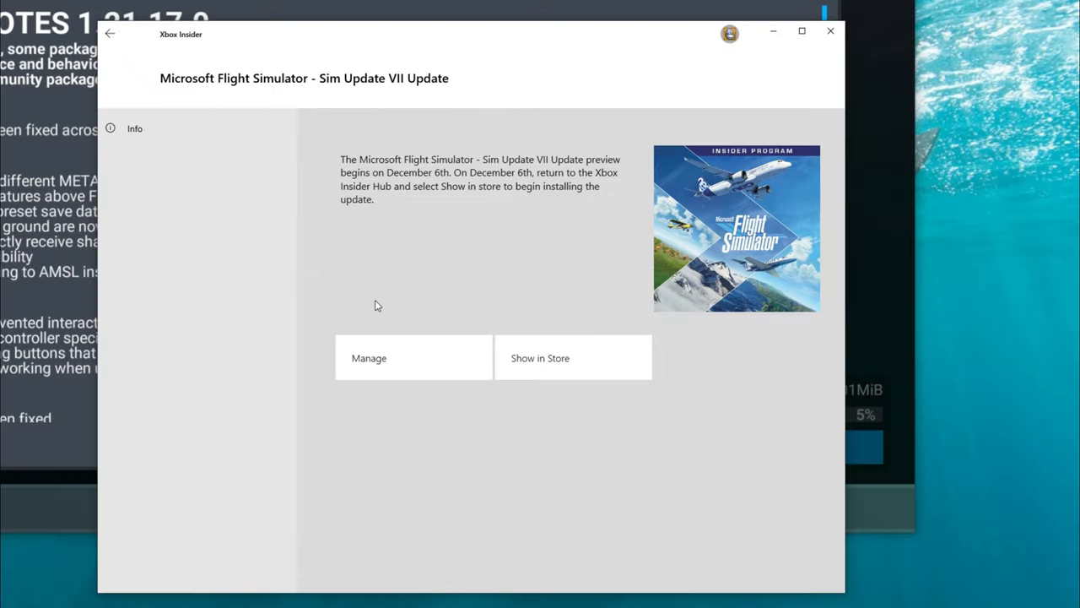
pyautogui.moveTo(434, 383)
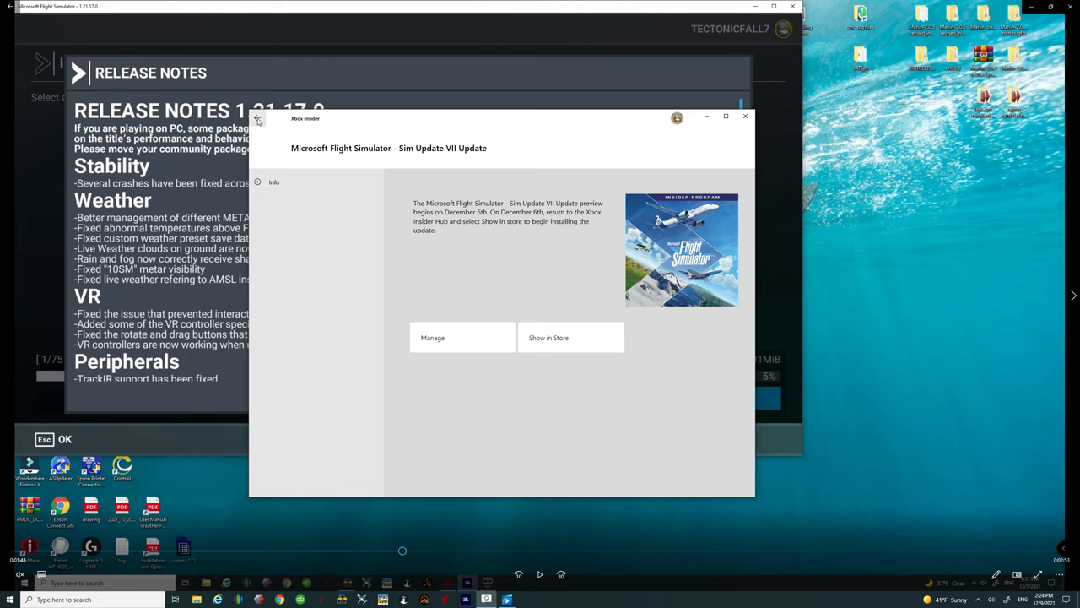
# Leave the Sim Update VII preview page and return to the Previews list
pyautogui.click(258, 118)
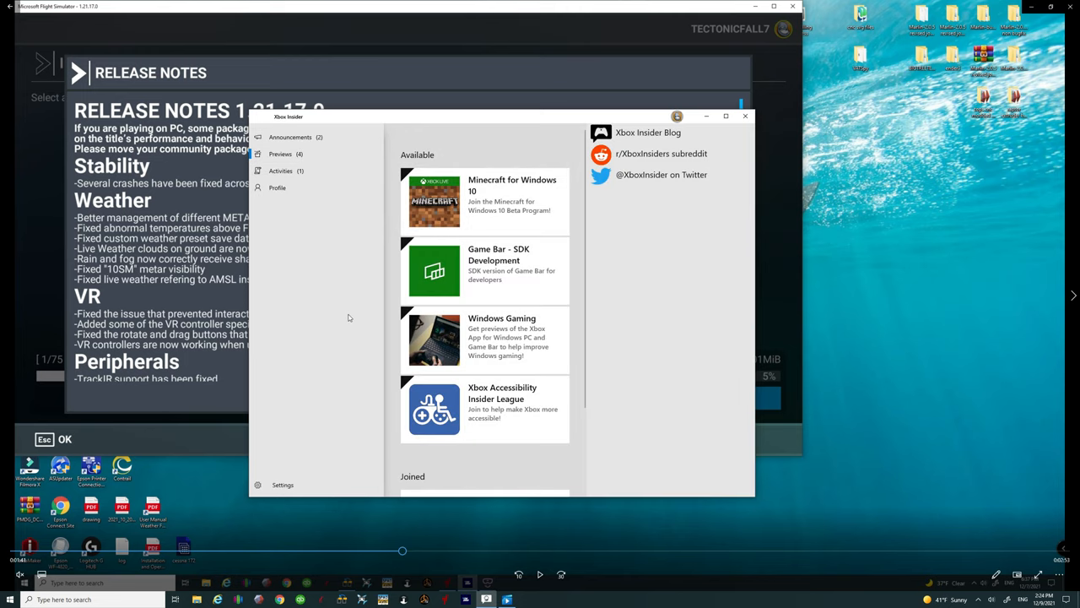
pyautogui.moveTo(307, 312)
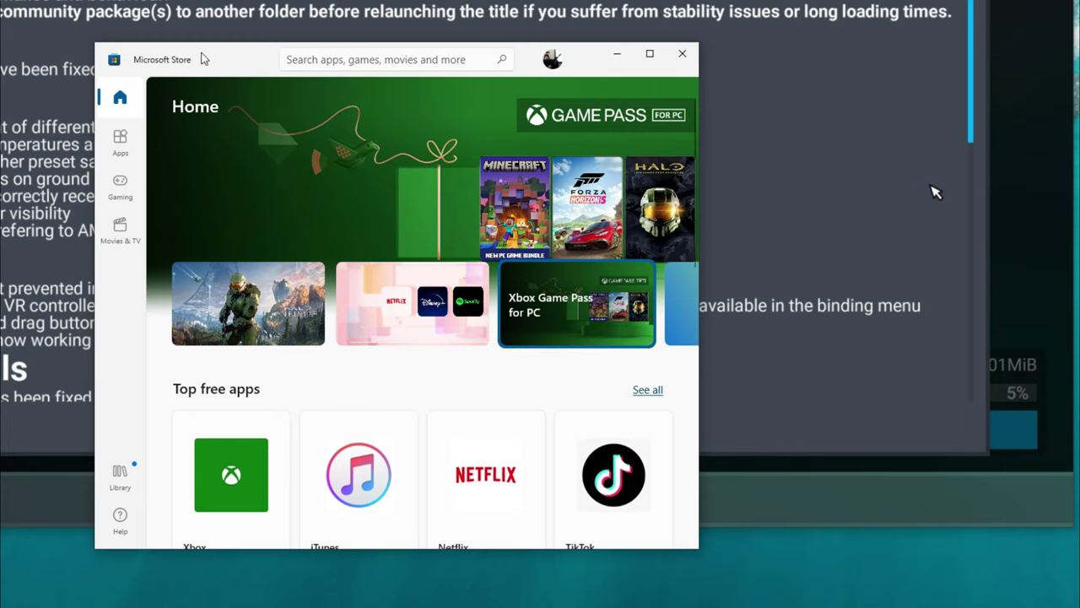
# View the Store Library showing four pending updates: Candy Crush, Solitaire, Movies & TV, Office
pyautogui.click(119, 480)
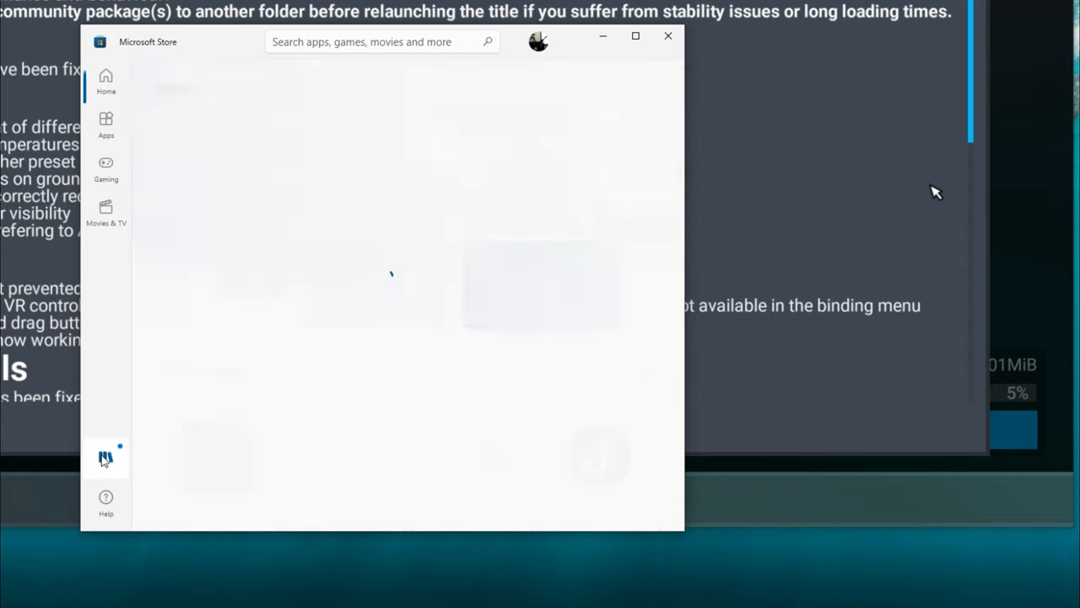
pyautogui.click(105, 459)
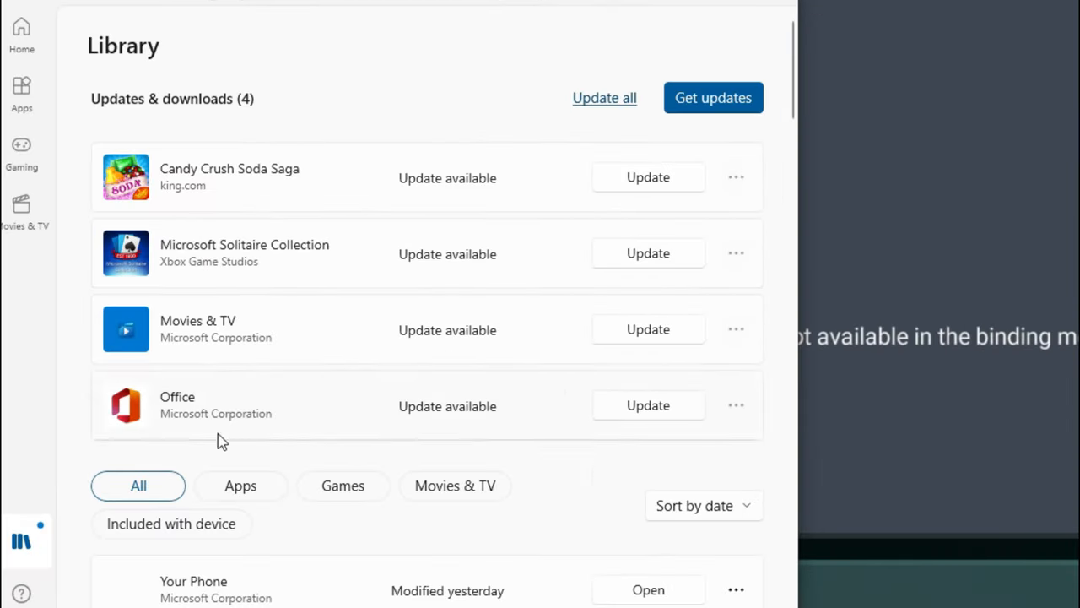
pyautogui.moveTo(633, 278)
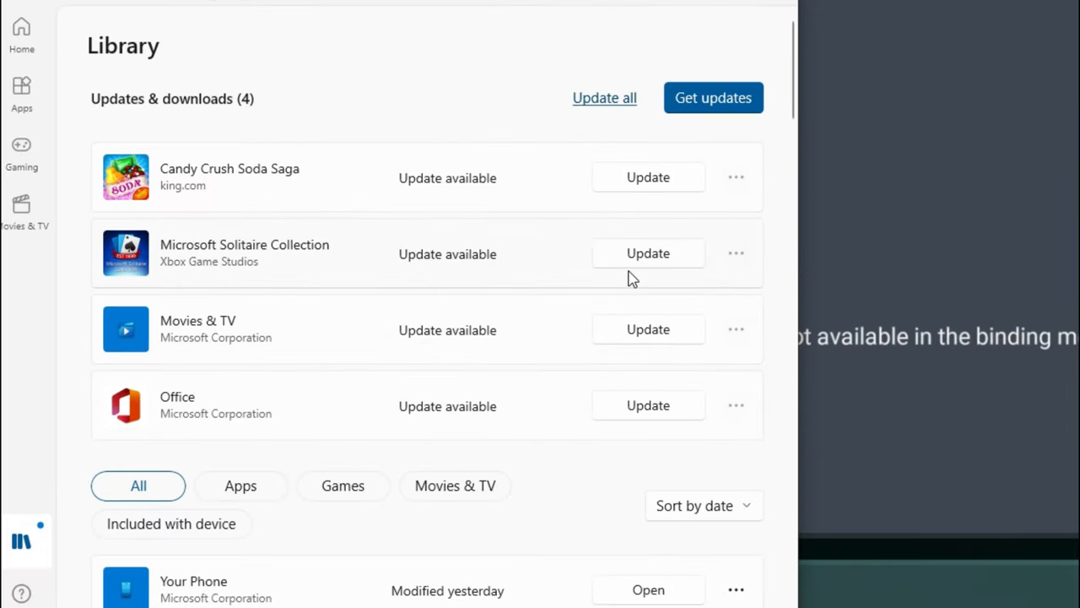
pyautogui.moveTo(770, 260)
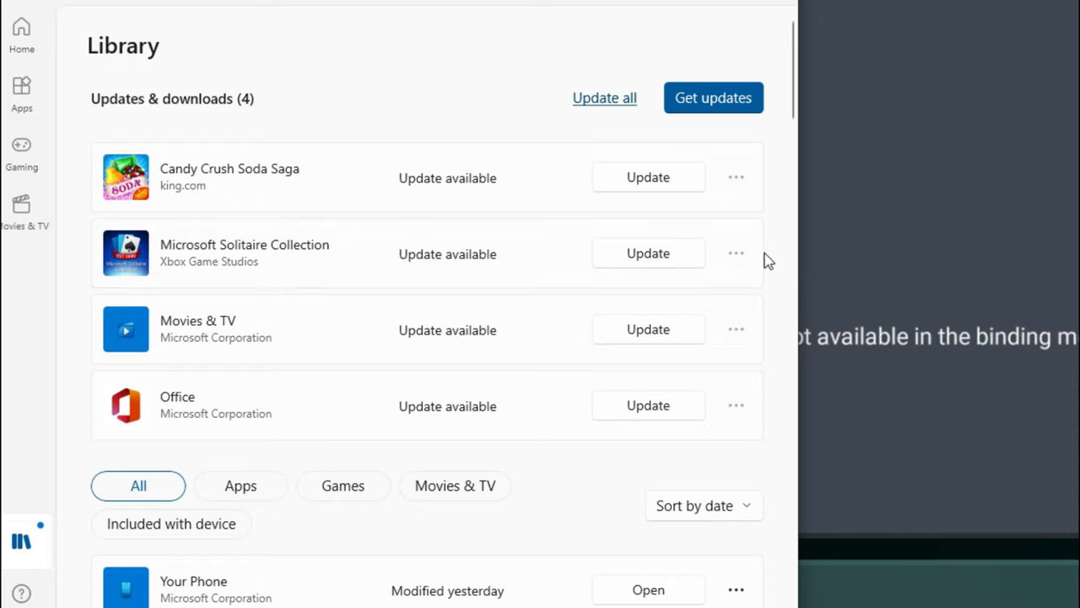
pyautogui.moveTo(702, 115)
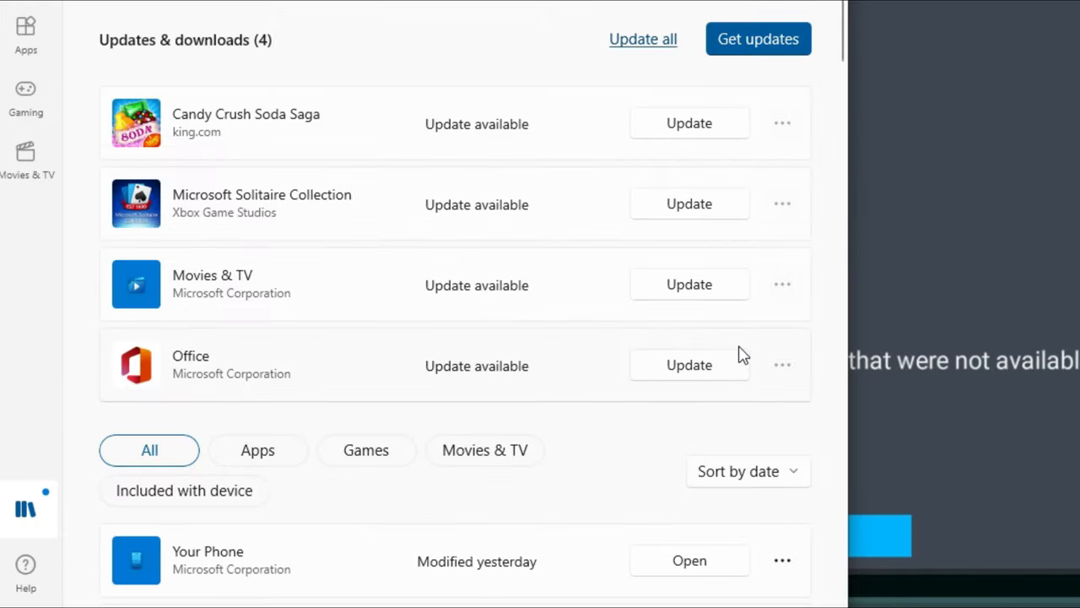
pyautogui.moveTo(740, 331)
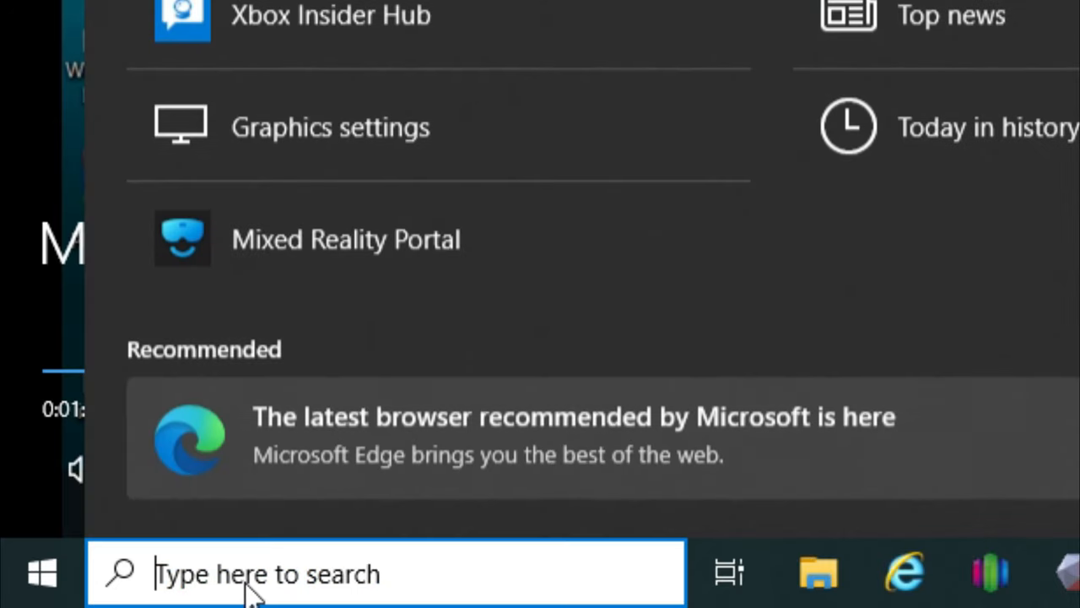
# Search Windows for 'xbox' to launch the Xbox app
pyautogui.write('xbox')
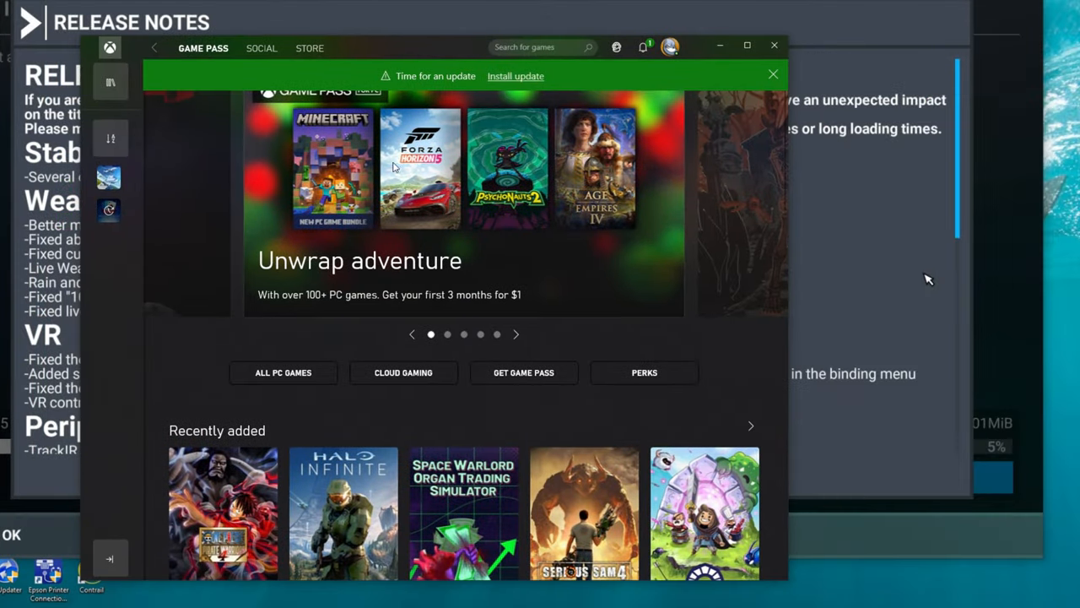
pyautogui.moveTo(591, 218)
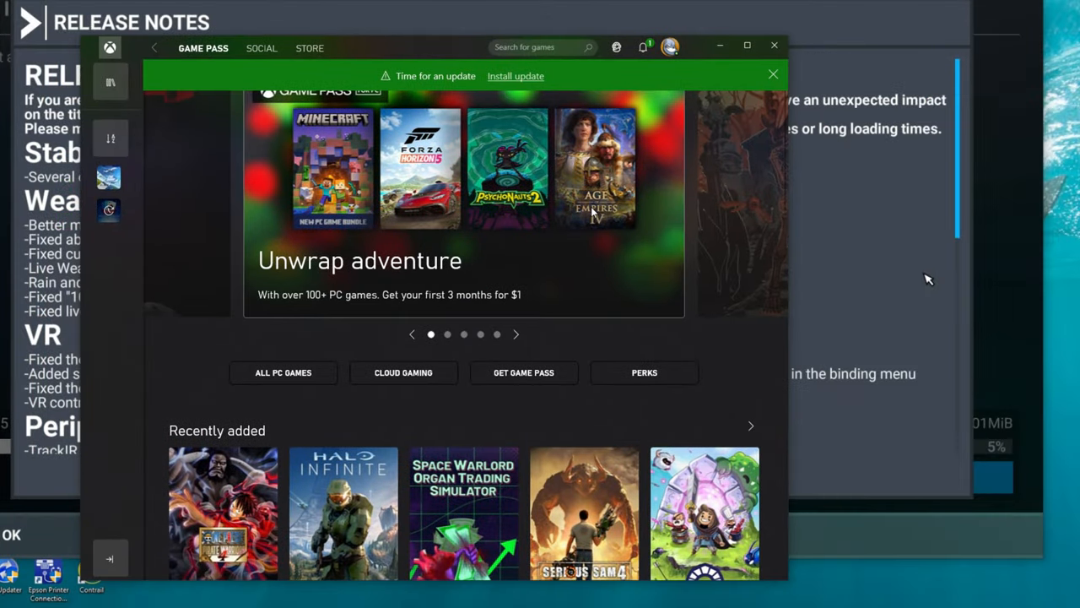
pyautogui.moveTo(517, 81)
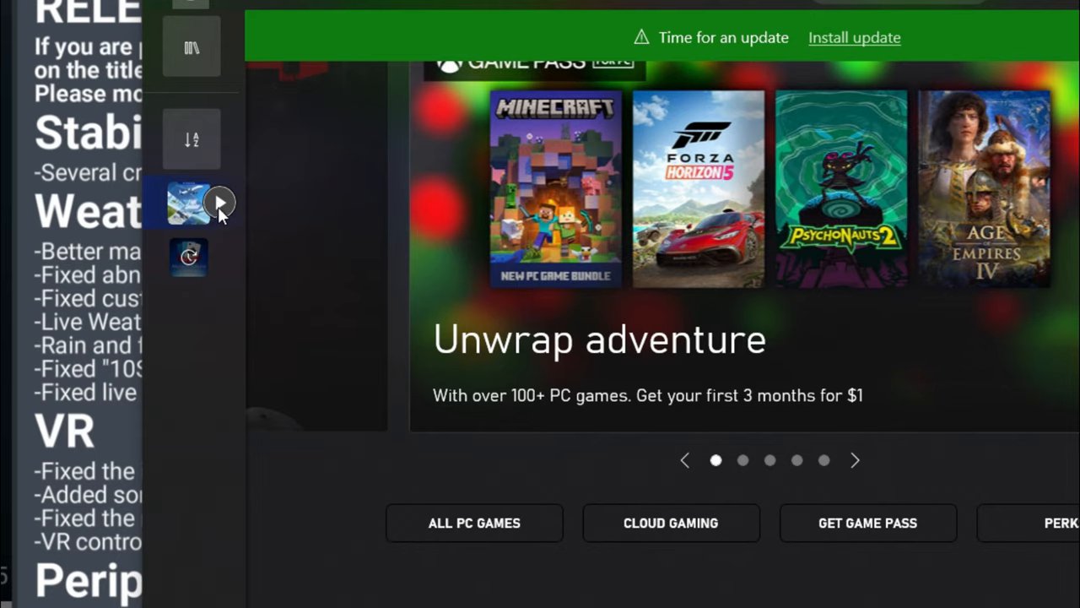
pyautogui.moveTo(218, 202)
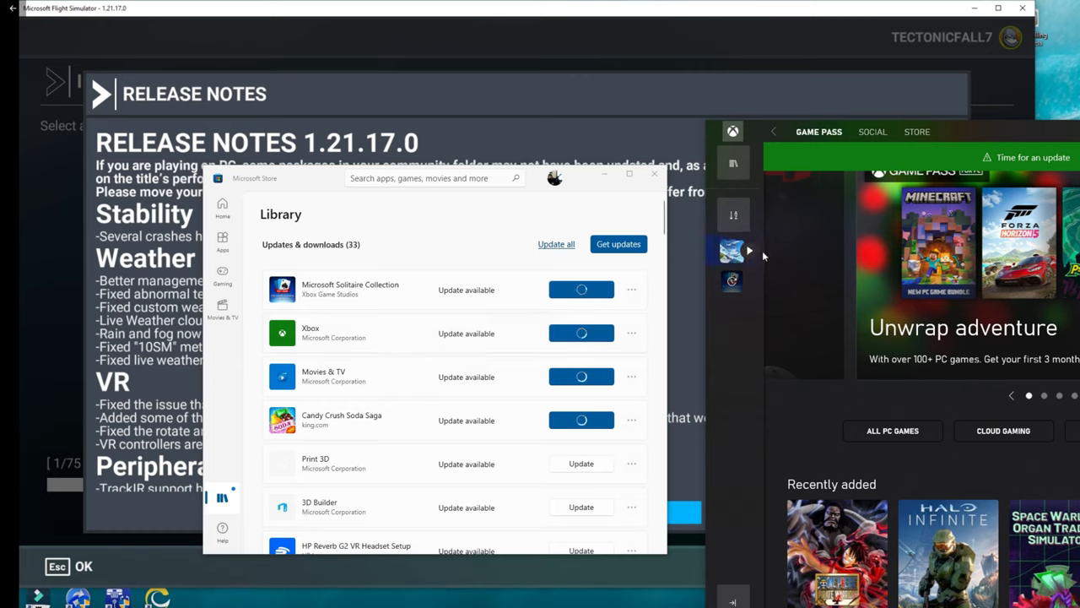
pyautogui.moveTo(530, 220)
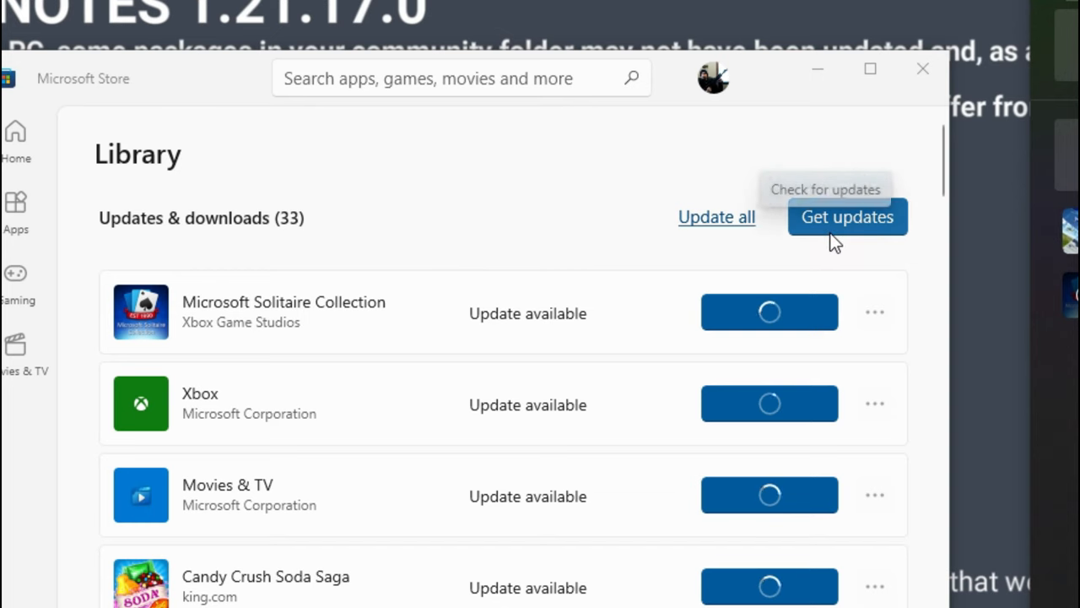
pyautogui.moveTo(462, 206)
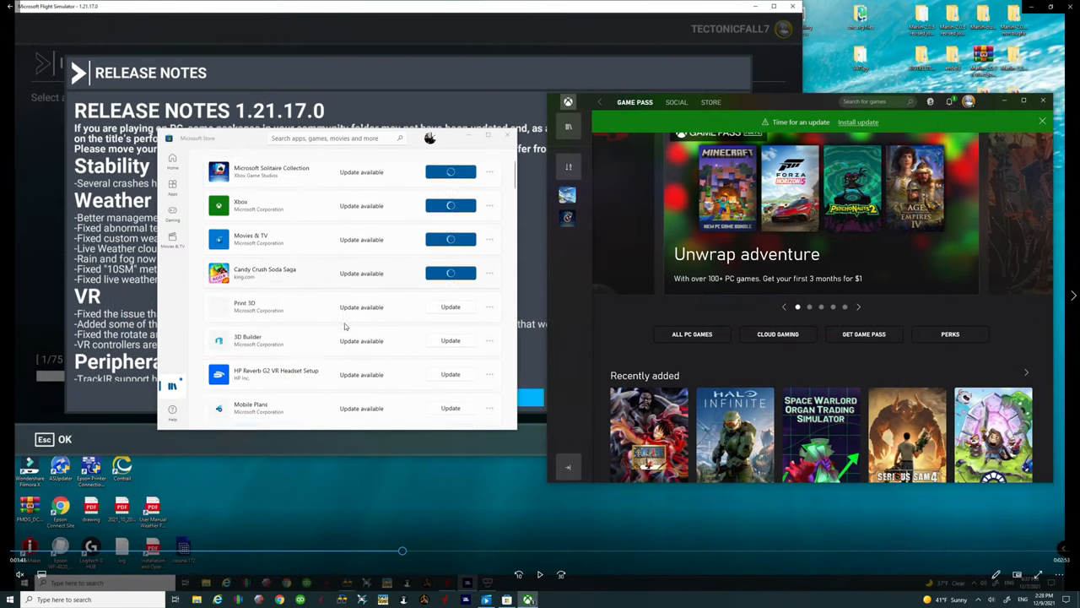
# Scroll down through the Store's Updates & downloads list of 33 updating apps
pyautogui.scroll(-3)
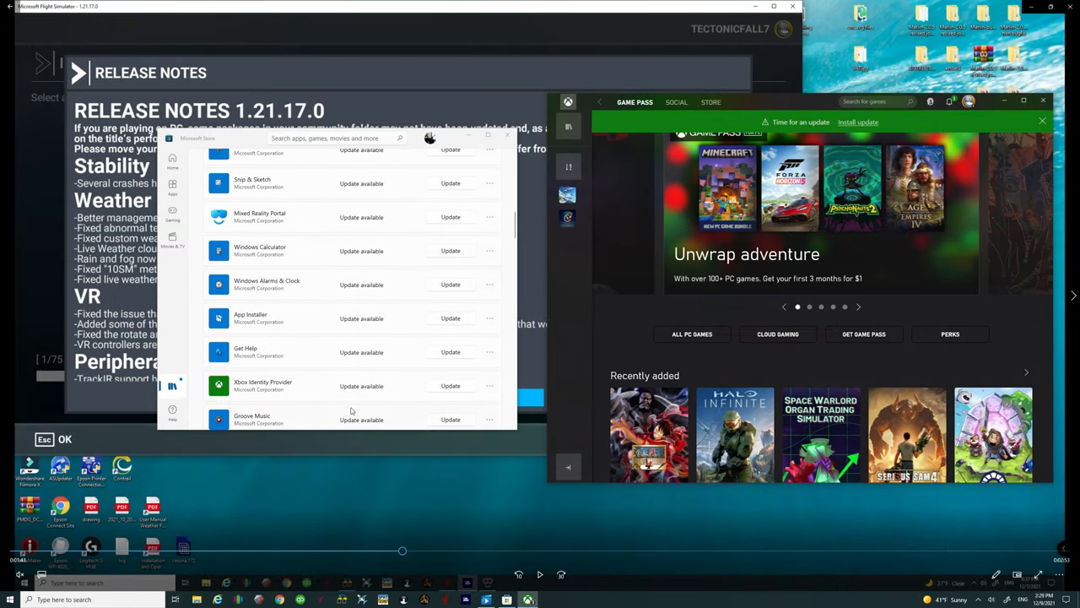
pyautogui.scroll(-3)
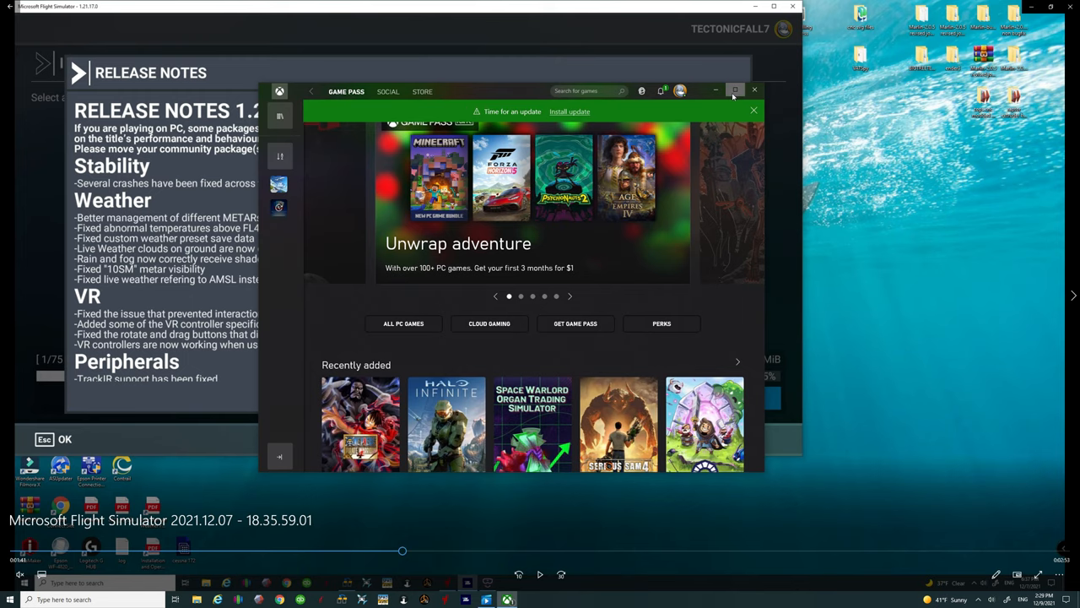
pyautogui.moveTo(755, 89)
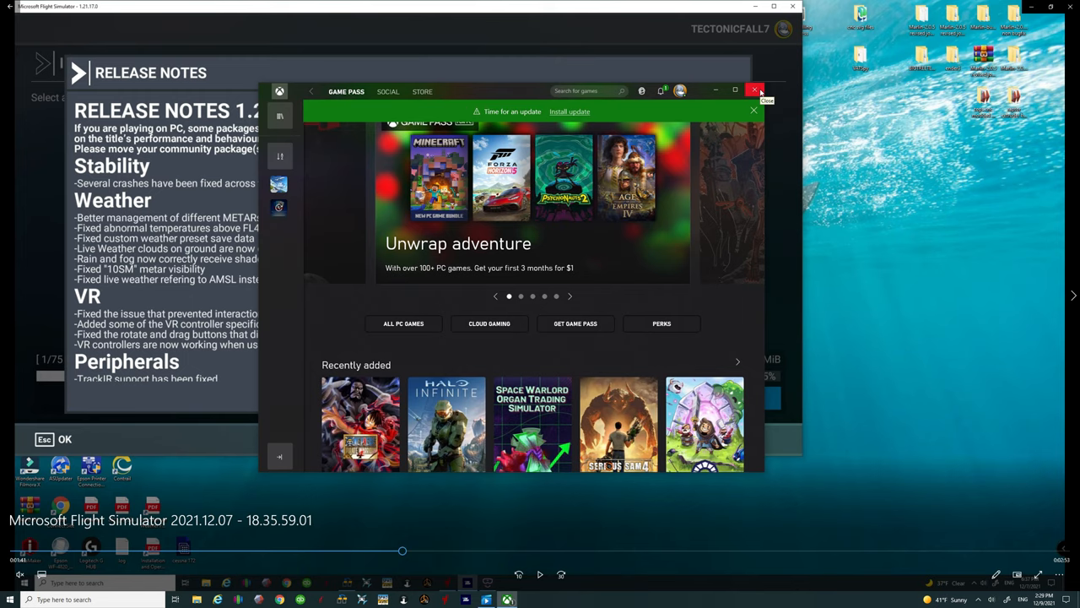
# Close the Xbox app window, leaving Flight Simulator running on the taskbar
pyautogui.click(757, 90)
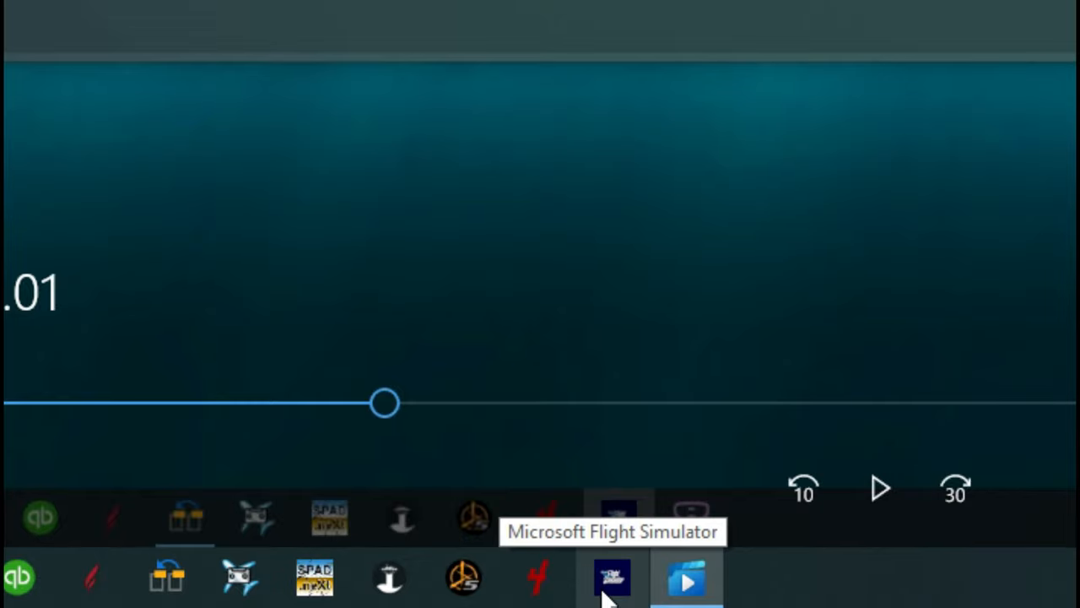
# Bring Flight Simulator's Installation Manager to the front, mandatory update downloading at 2%
pyautogui.click(616, 591)
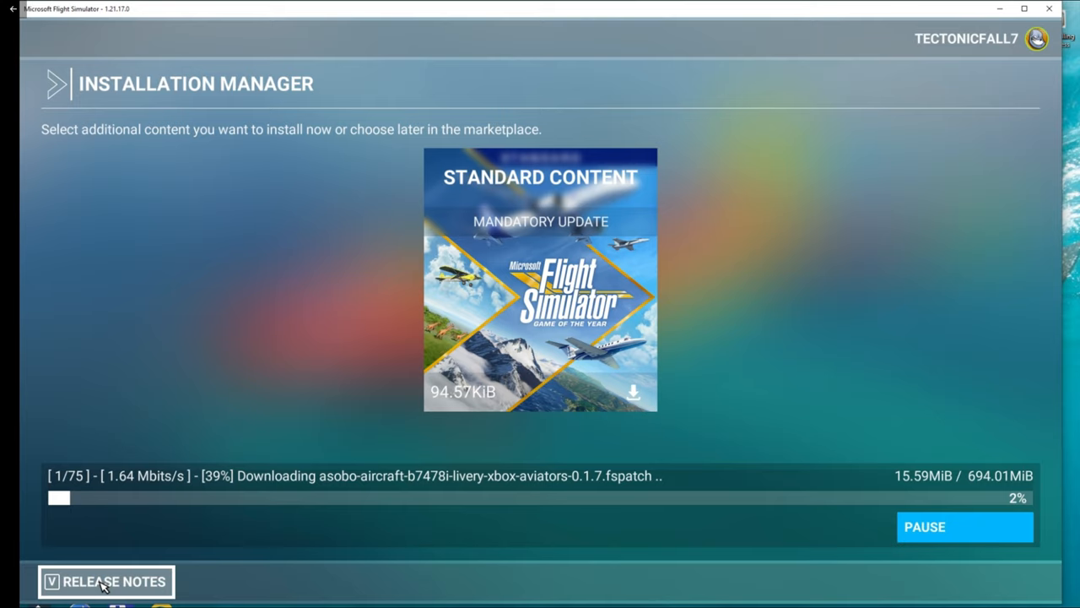
pyautogui.moveTo(1028, 561)
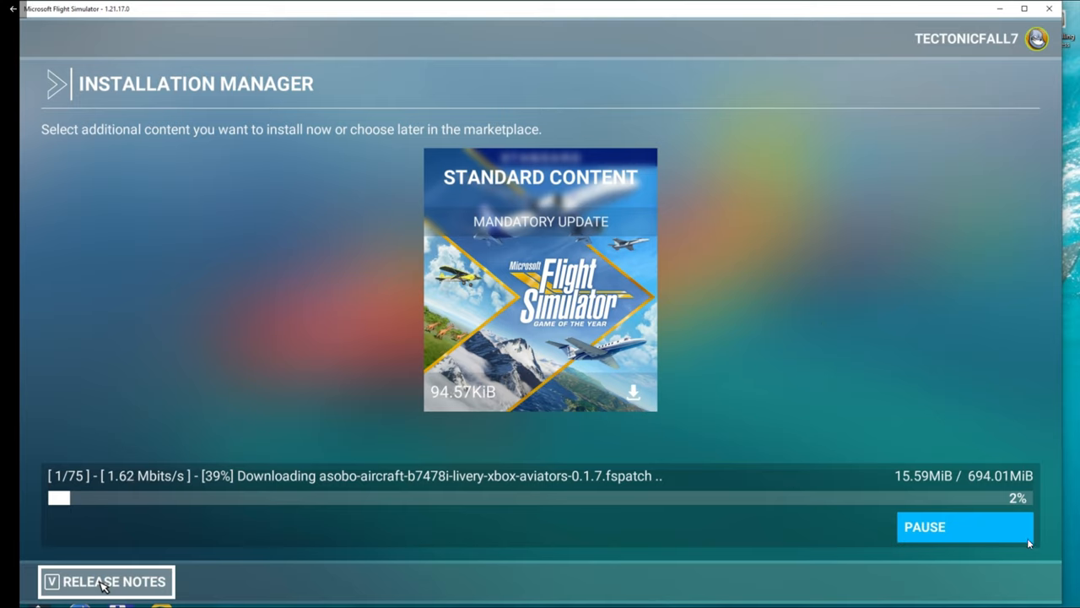
pyautogui.moveTo(1040, 560)
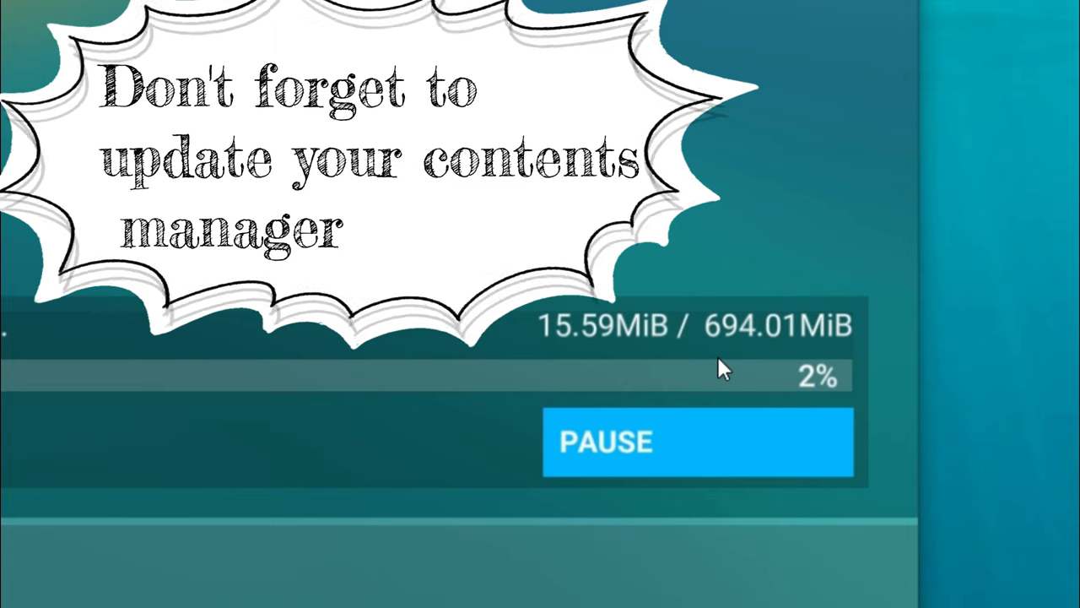
pyautogui.moveTo(739, 388)
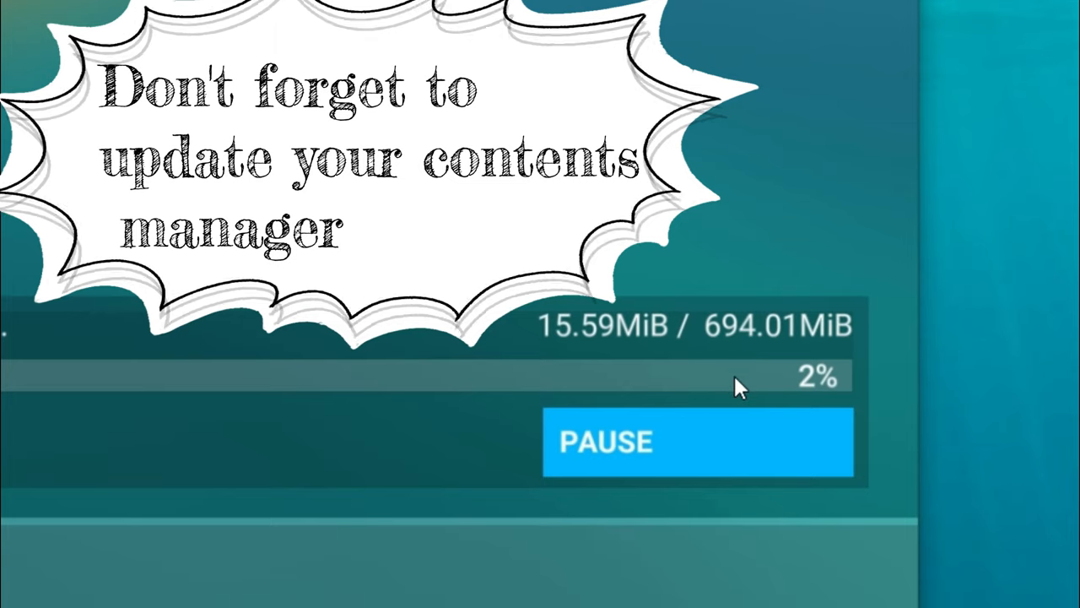